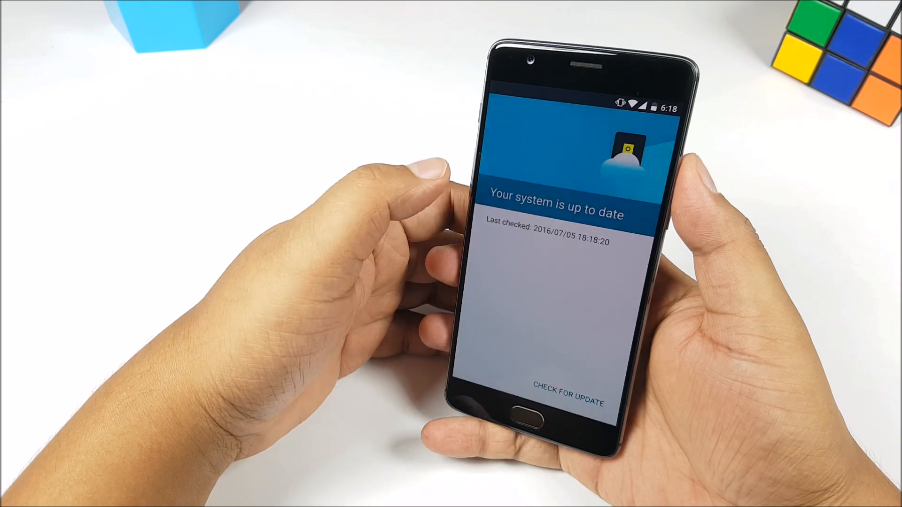
# - Check for system updates, then enable USB debugging in Developer options
pyautogui.click(567, 401)
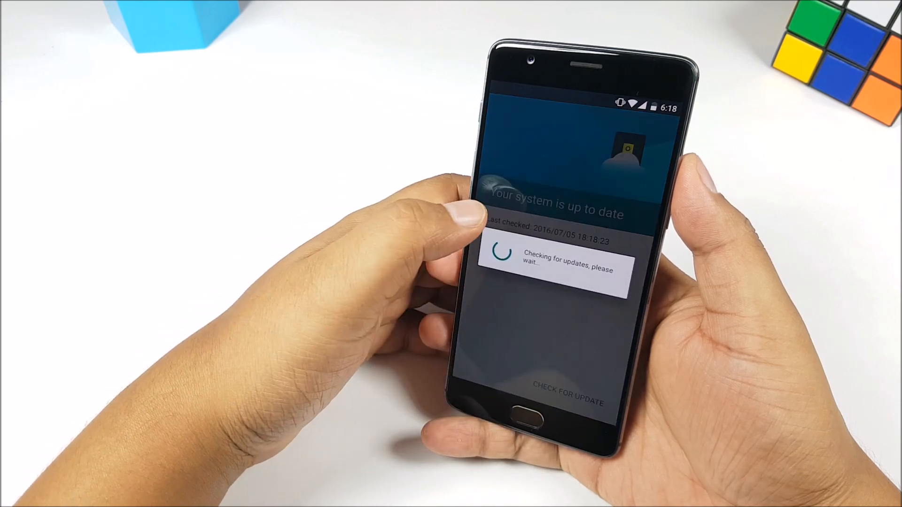
pyautogui.click(499, 109)
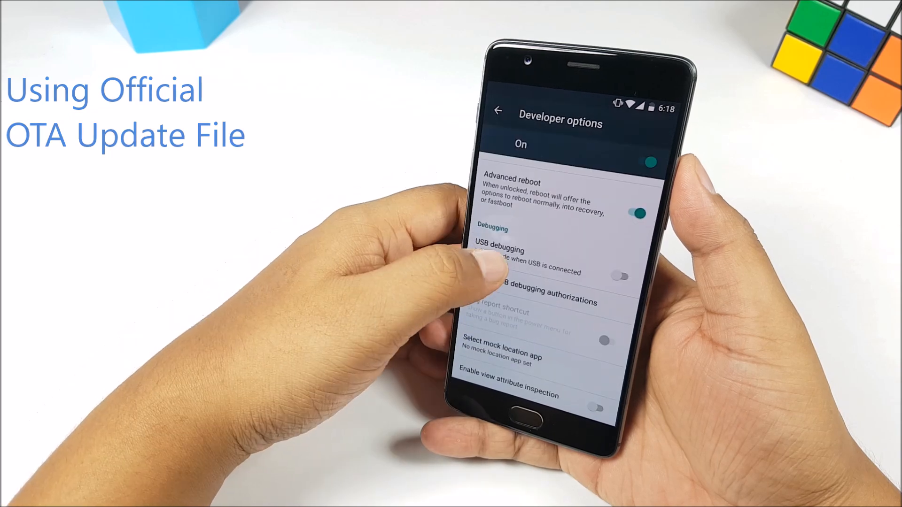
pyautogui.click(619, 276)
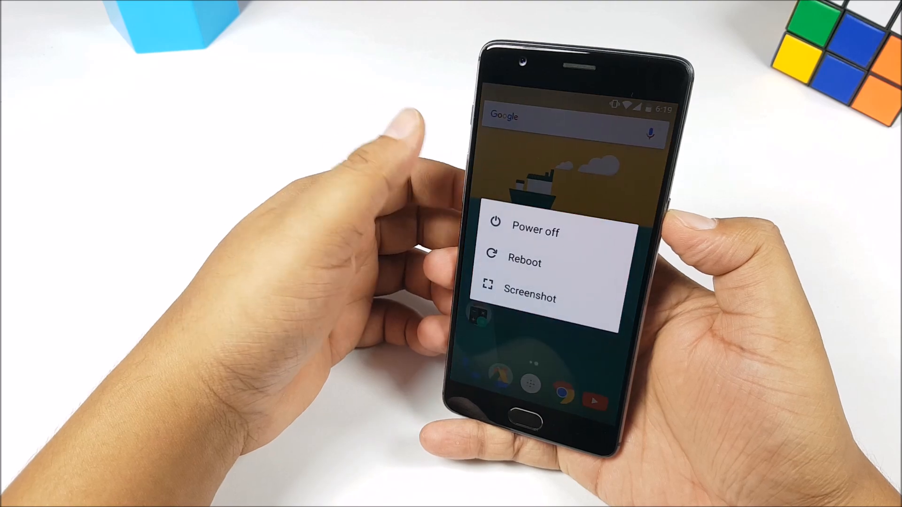
# - Reboot the phone into recovery via the advanced reboot menu
pyautogui.click(525, 258)
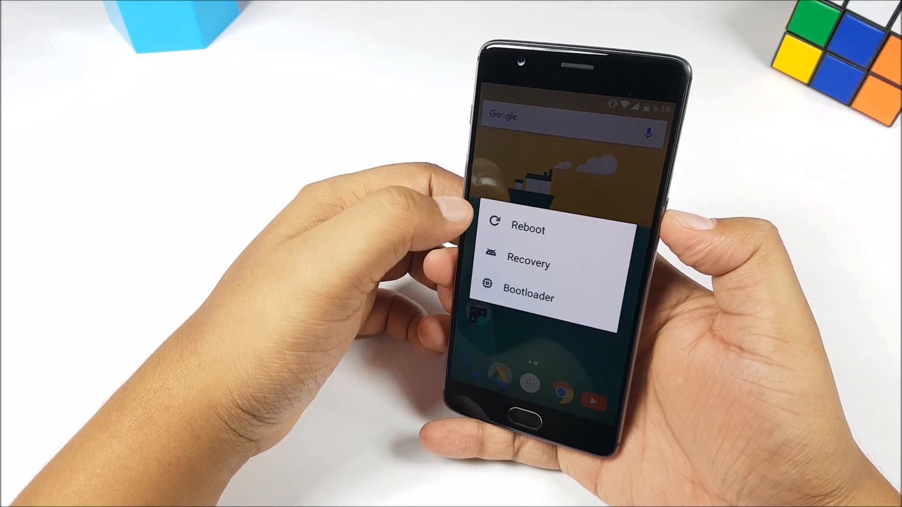
pyautogui.click(527, 226)
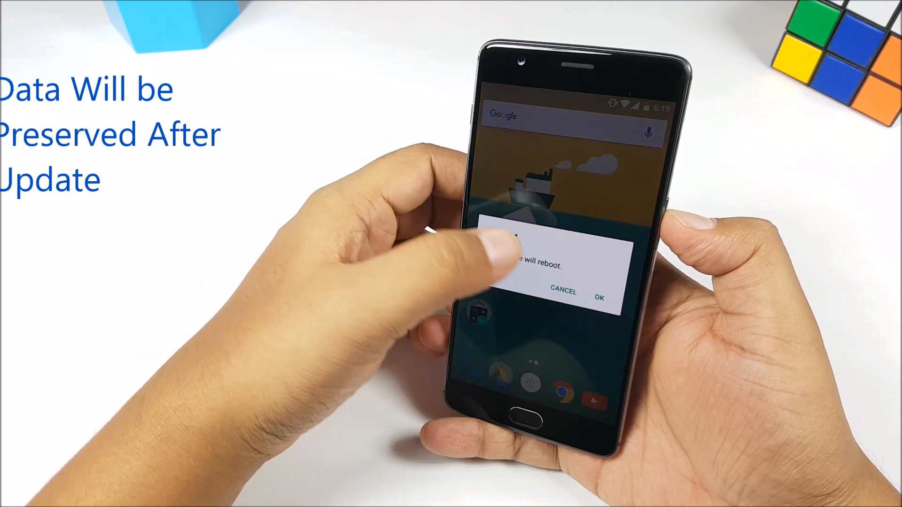
pyautogui.click(599, 298)
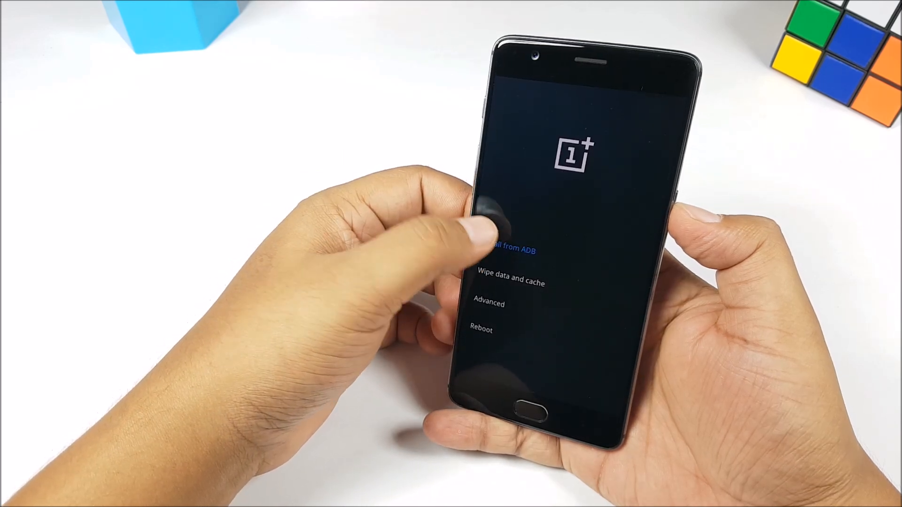
# - In recovery, choose Install from ADB and accept upgrading over USB
pyautogui.click(507, 248)
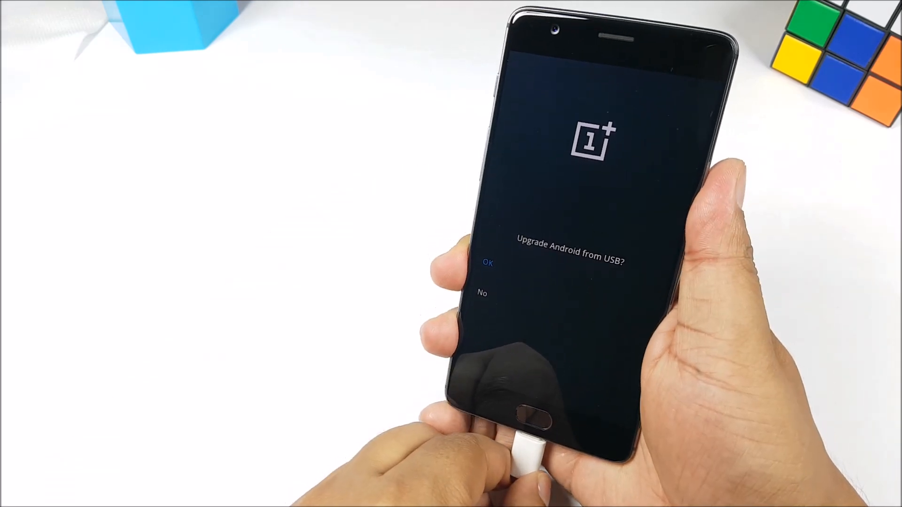
pyautogui.click(487, 263)
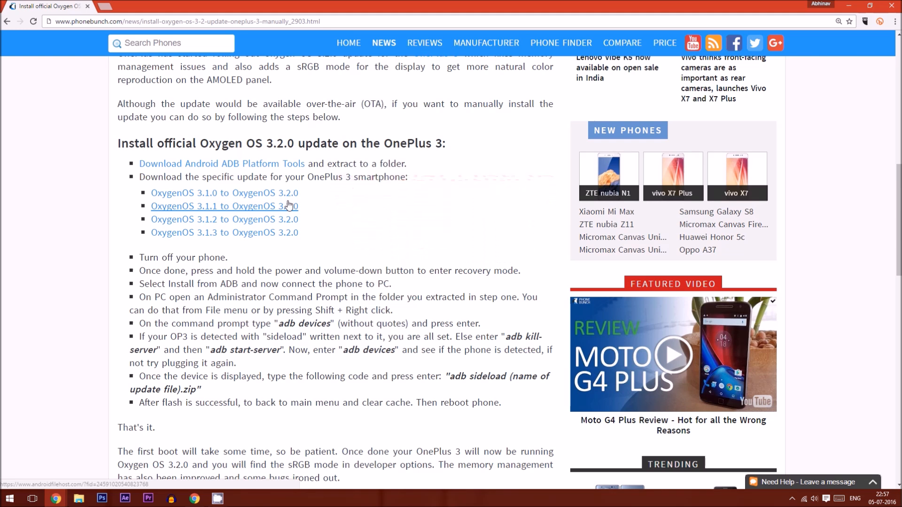
pyautogui.moveTo(285, 219)
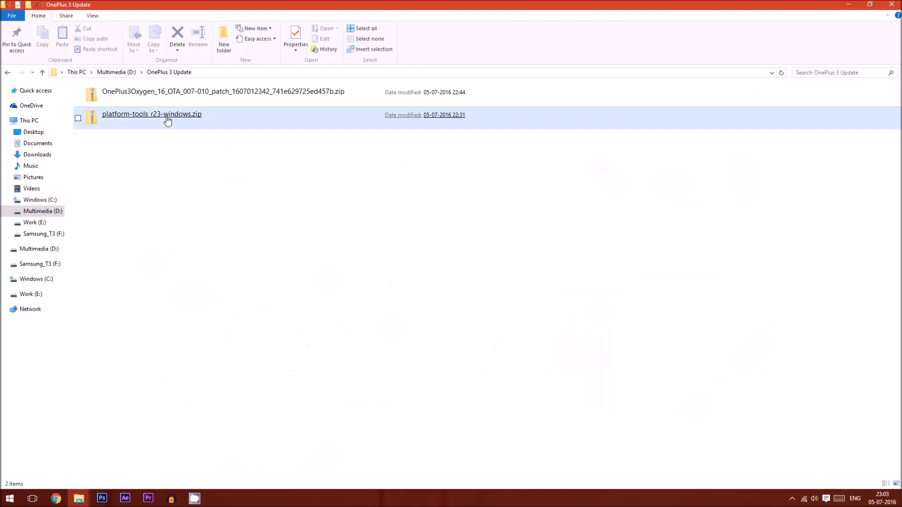
# - Extract the platform-tools zip and launch an administrator command prompt in that folder
pyautogui.rightClick(152, 117)
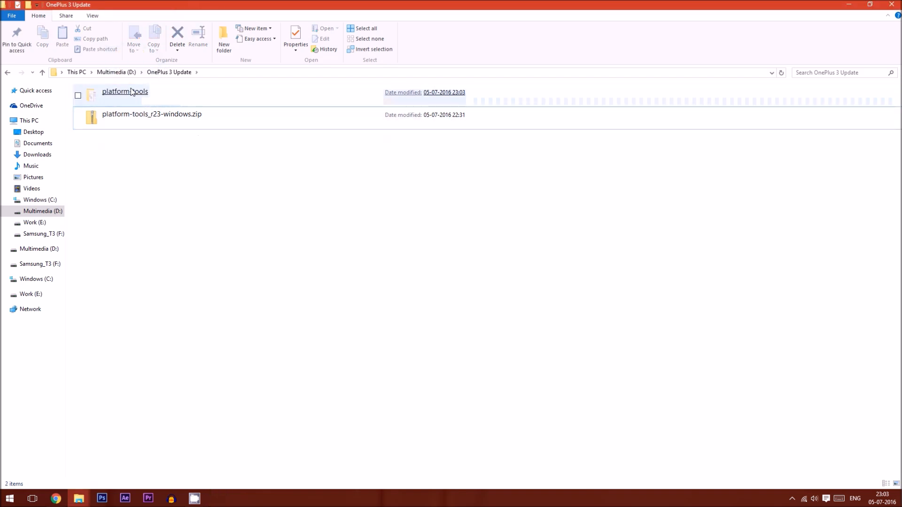
pyautogui.doubleClick(124, 91)
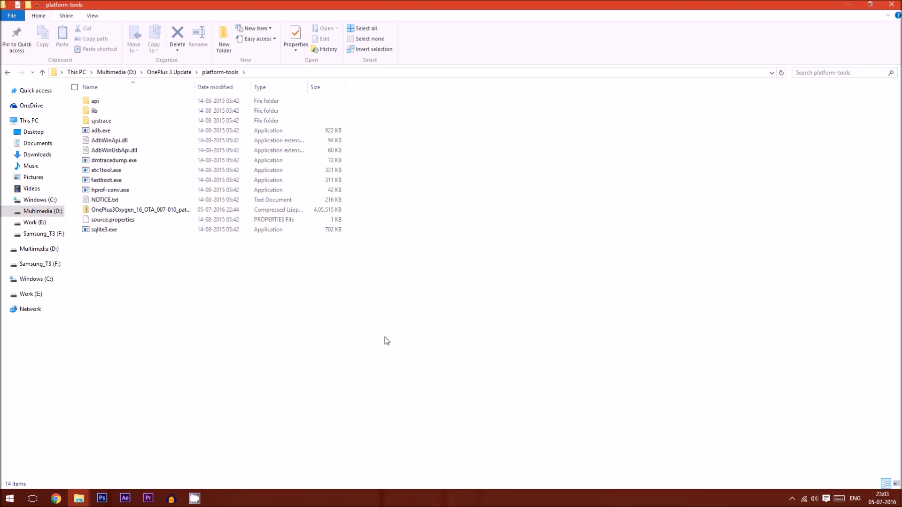
pyautogui.click(11, 16)
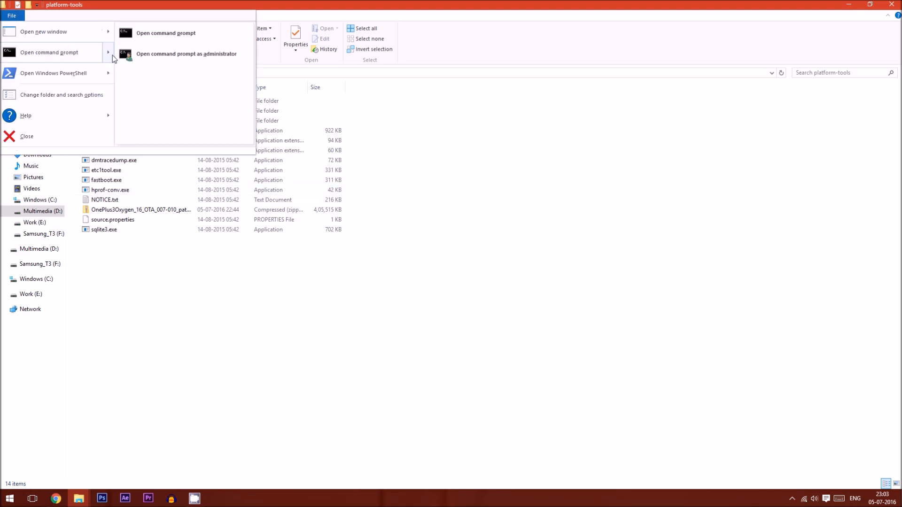
pyautogui.click(186, 54)
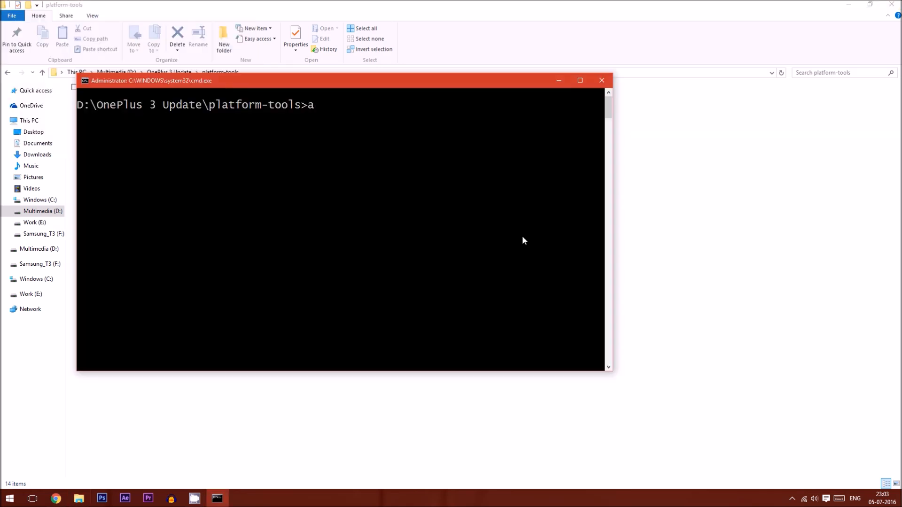
# - Run 'adb devices', then enter 'adb sideload' with the tab-completed update file name
pyautogui.write('db devices')
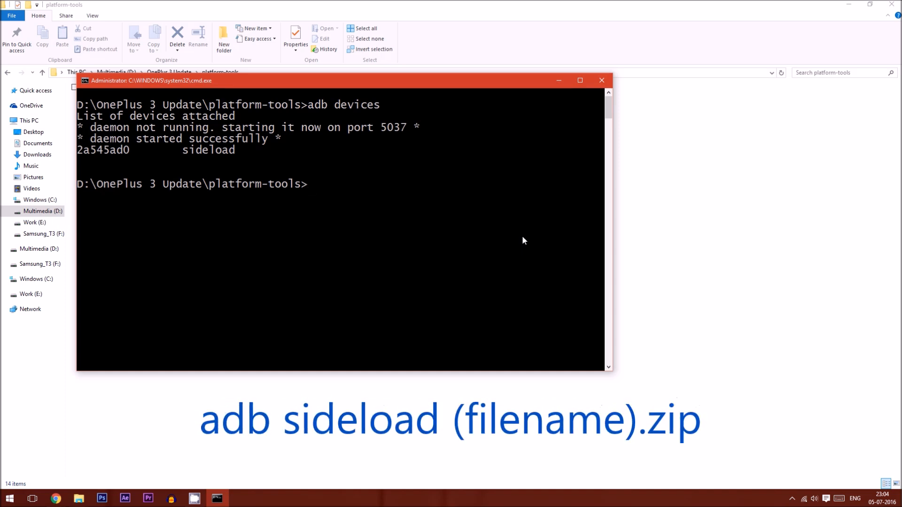
pyautogui.write('adb sideload')
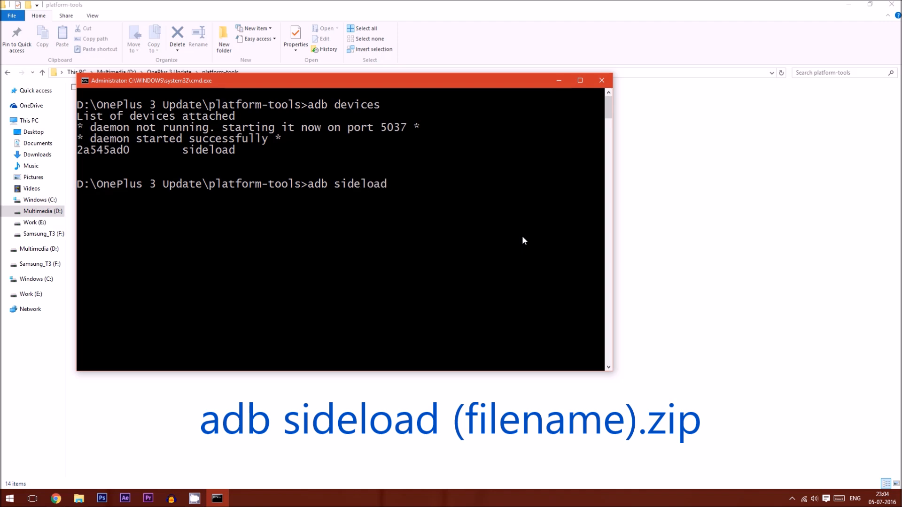
pyautogui.write('one')
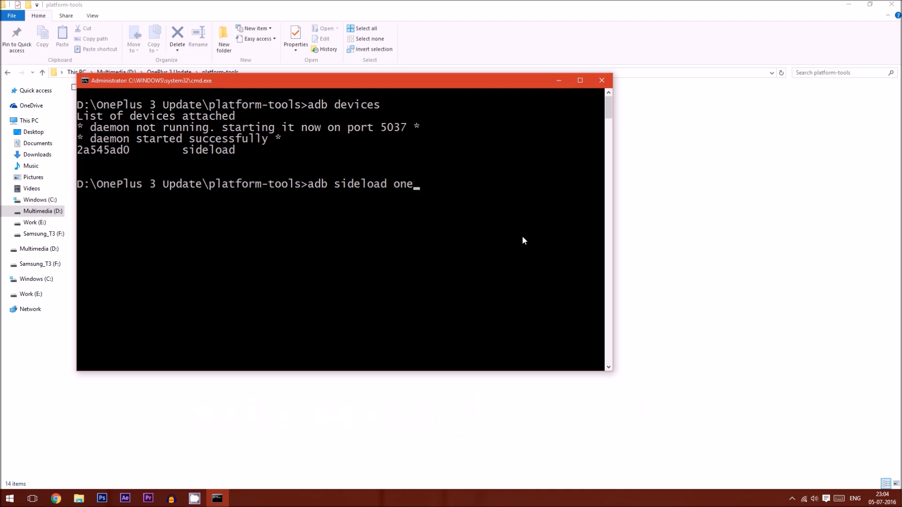
pyautogui.press('Tab')
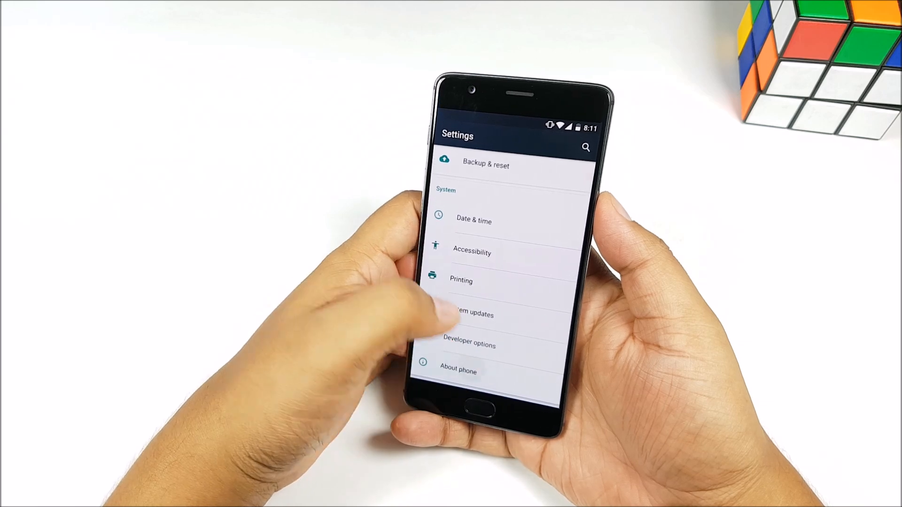
# - In Developer options, toggle the sRGB picture color mode switch
pyautogui.click(457, 372)
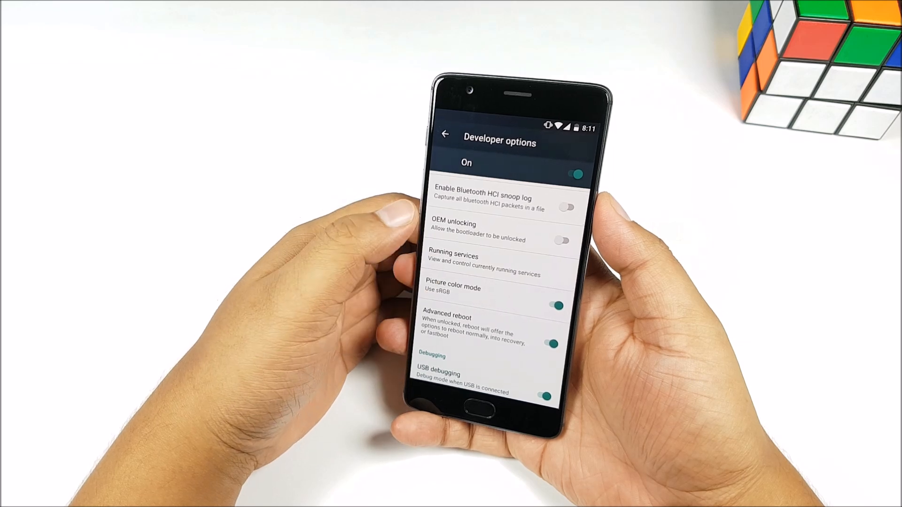
pyautogui.click(555, 305)
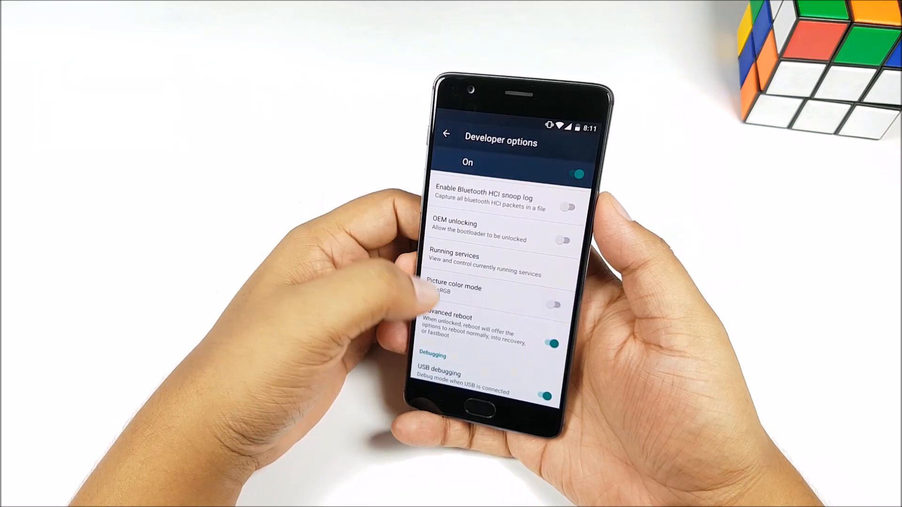